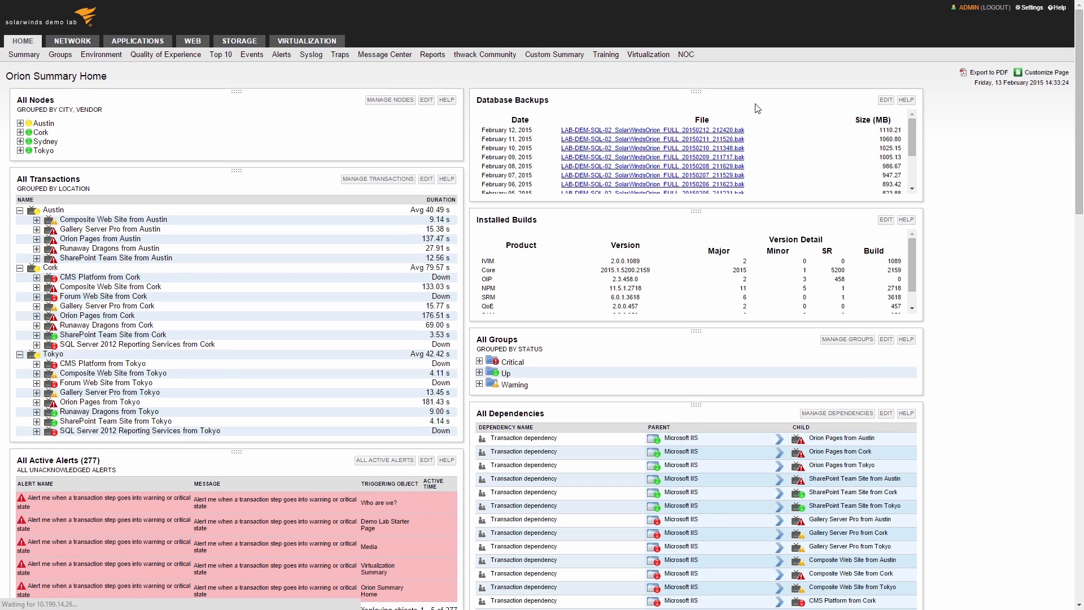
{"action": "mouse_move", "coordinate": [1030, 8]}
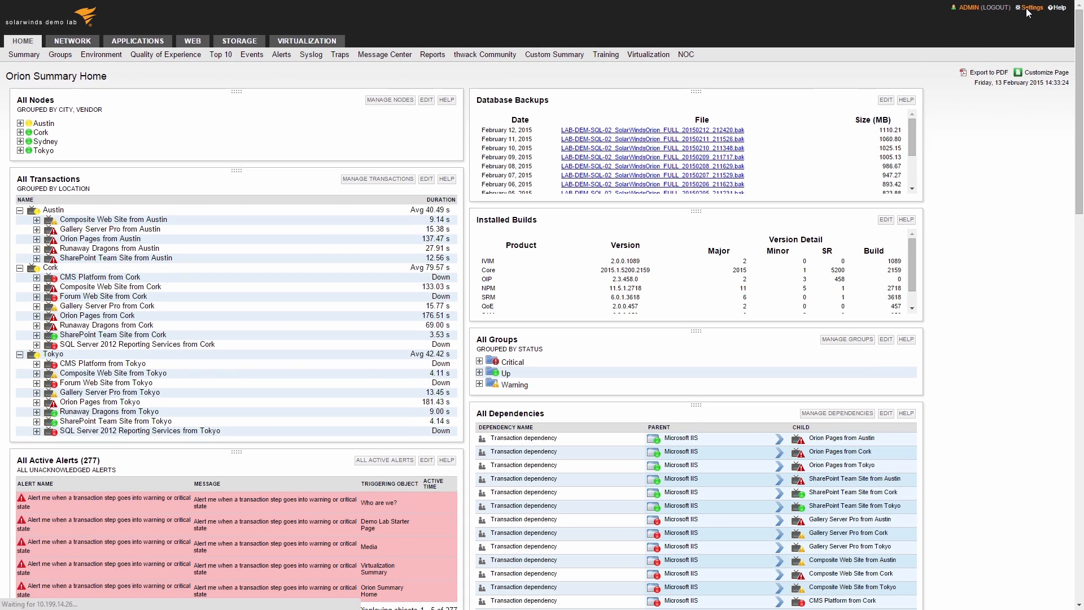
Go from the Orion Summary Home to the Main Settings & Administration page
{"action": "left_click", "coordinate": [1031, 8]}
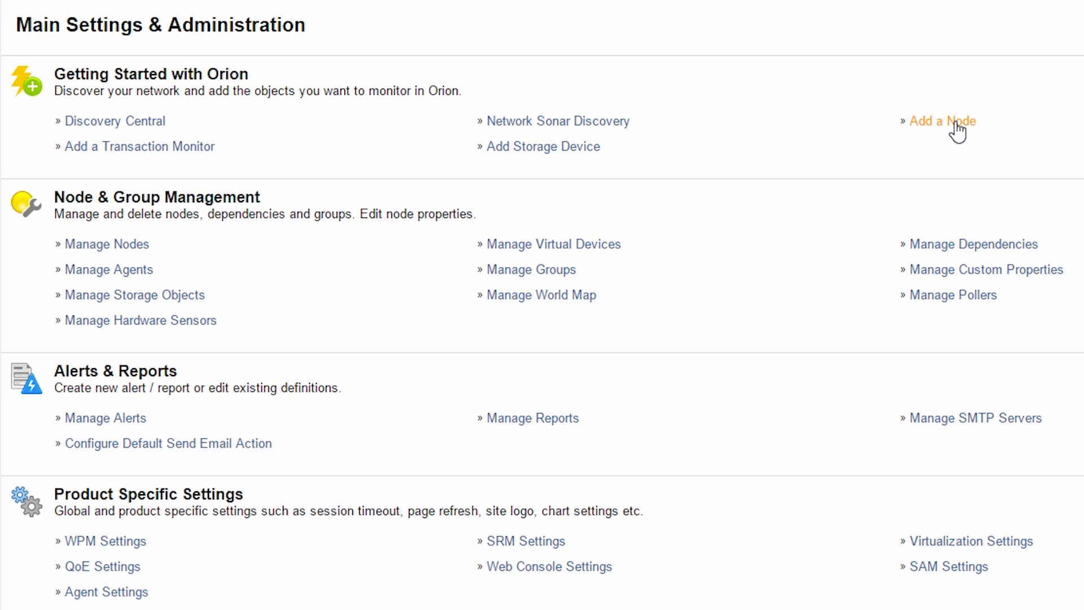
Define node 10.199.15.121 with WMI polling, test the administrator credential successfully, and reach Choose Resources
{"action": "left_click", "coordinate": [943, 121]}
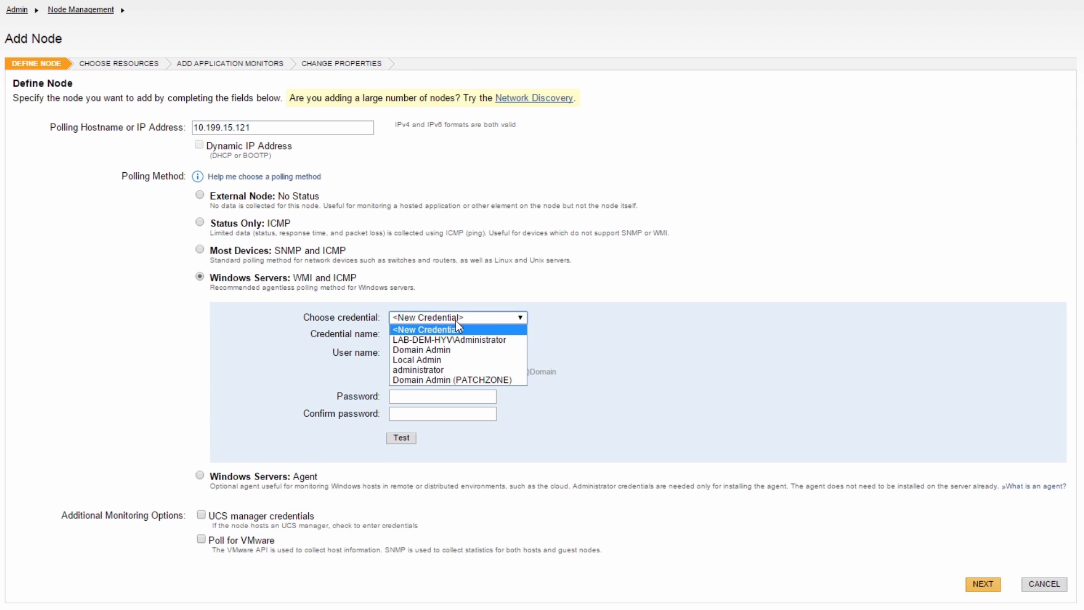
{"action": "left_click", "coordinate": [418, 371]}
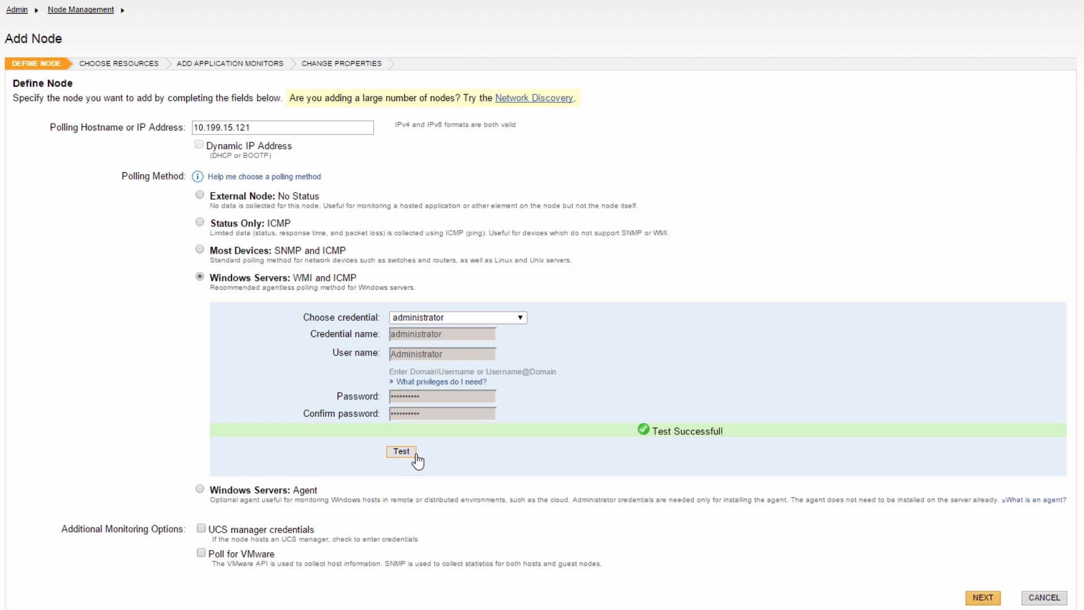
{"action": "left_click", "coordinate": [981, 598]}
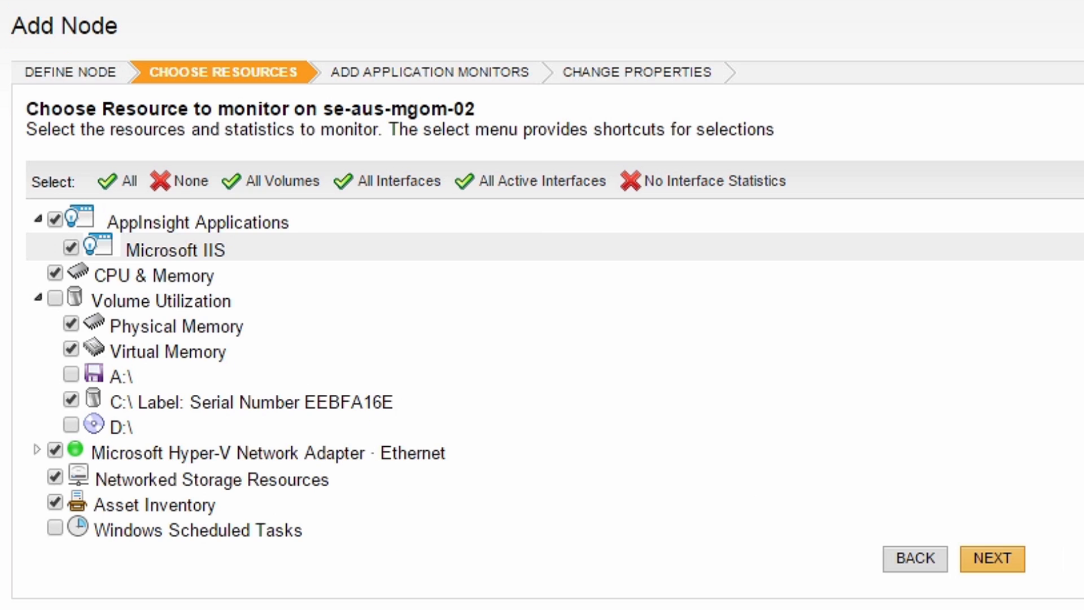
{"action": "mouse_move", "coordinate": [290, 269]}
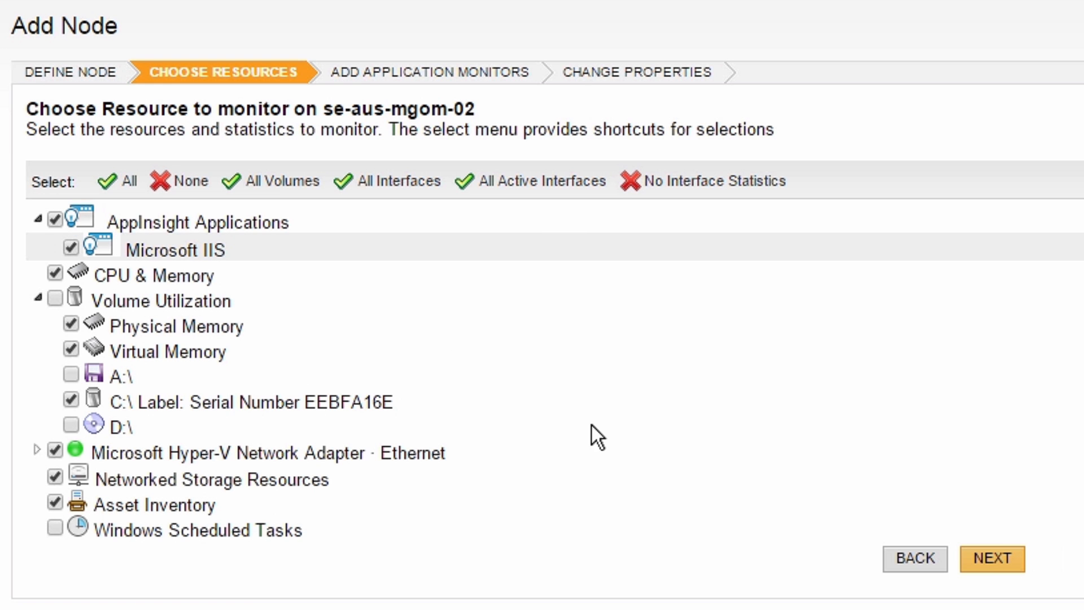
Accept the default resources for se-aus-mgom-02 with no extra application monitors, reaching Change Properties
{"action": "left_click", "coordinate": [992, 558]}
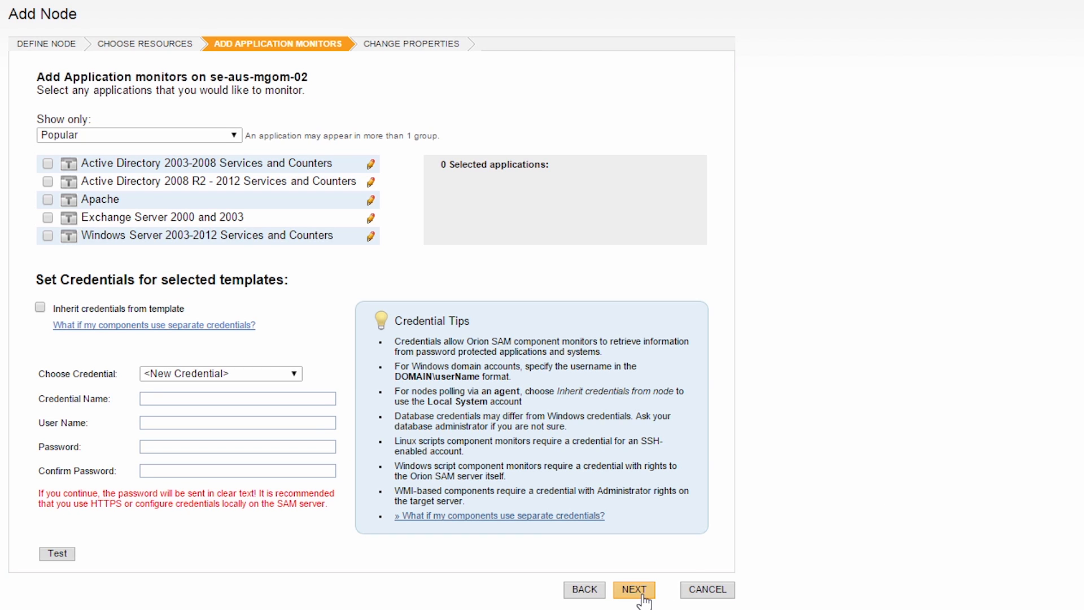
{"action": "left_click", "coordinate": [634, 590]}
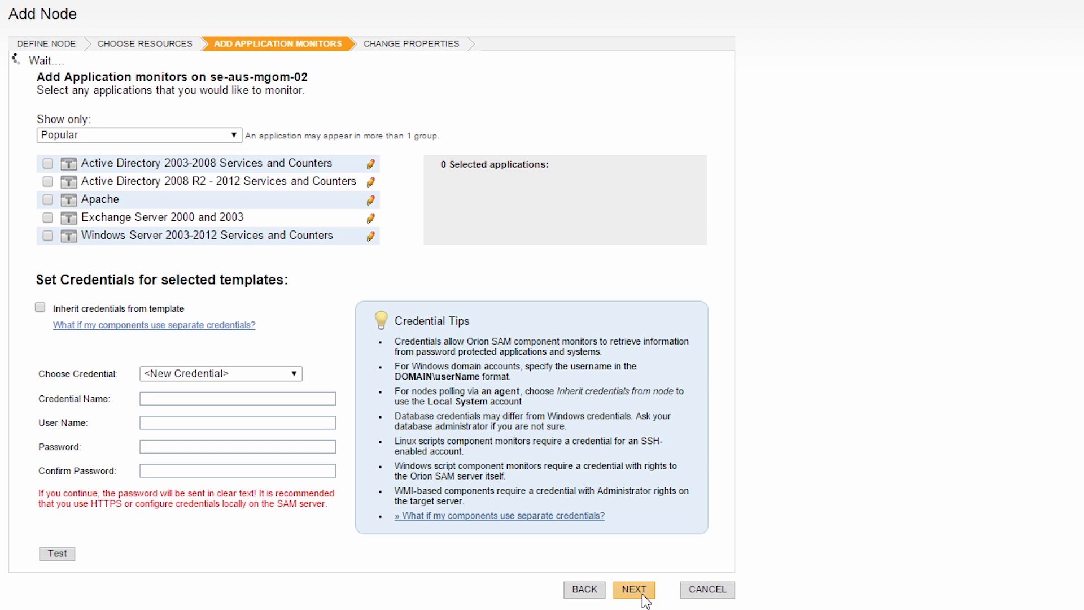
{"action": "left_click", "coordinate": [633, 589]}
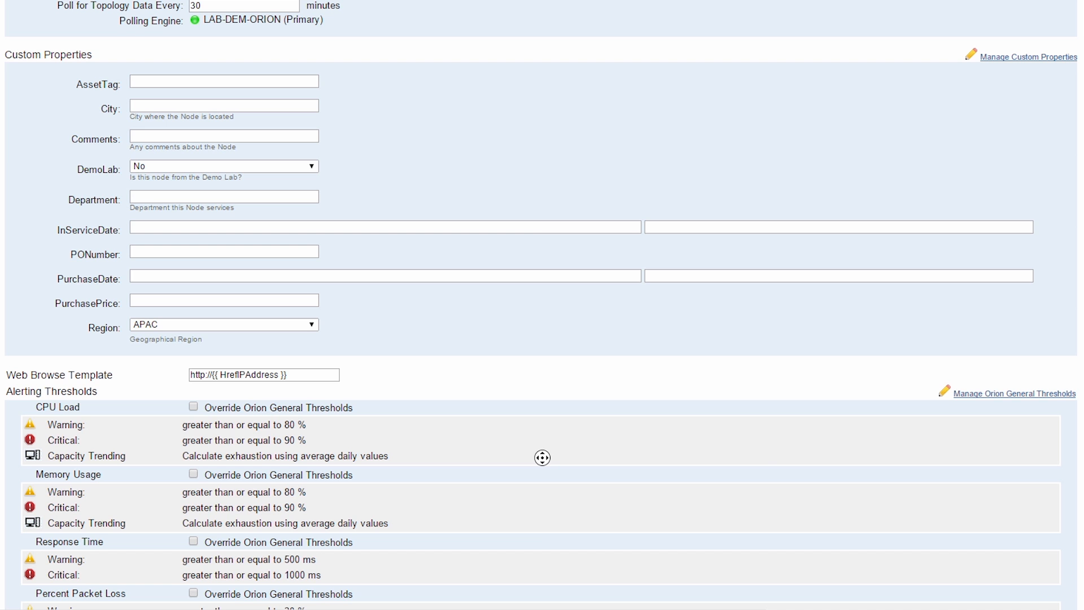
{"action": "scroll", "scroll_direction": "down", "scroll_amount": 3}
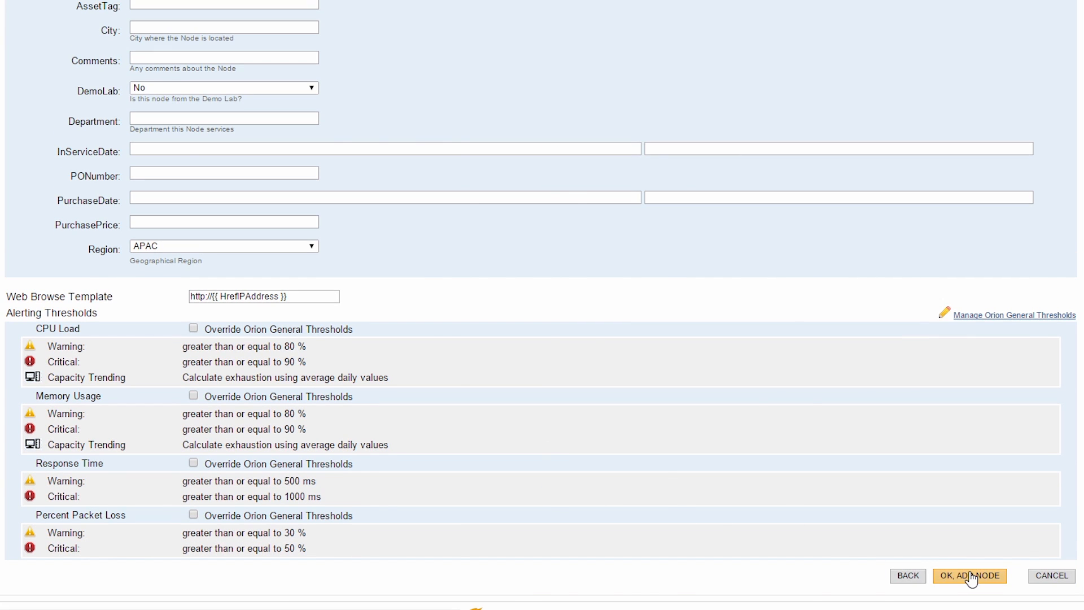
Finish adding se-aus-mgom-02 and bring up Configure IIS Server for Monitoring from its Microsoft IIS application
{"action": "left_click", "coordinate": [970, 575]}
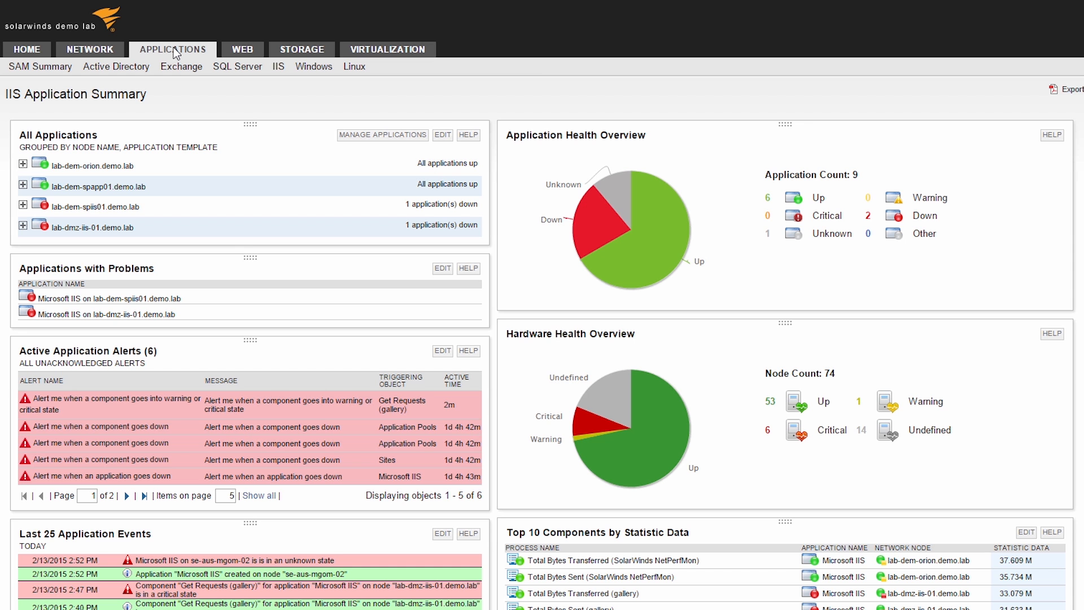
{"action": "mouse_move", "coordinate": [40, 67]}
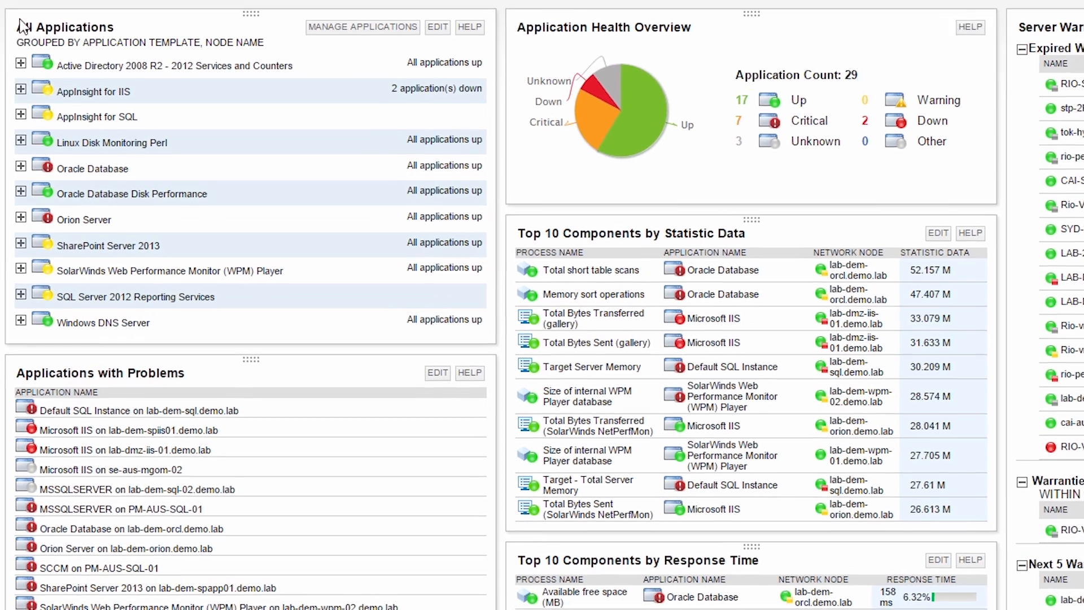
{"action": "left_click", "coordinate": [21, 91]}
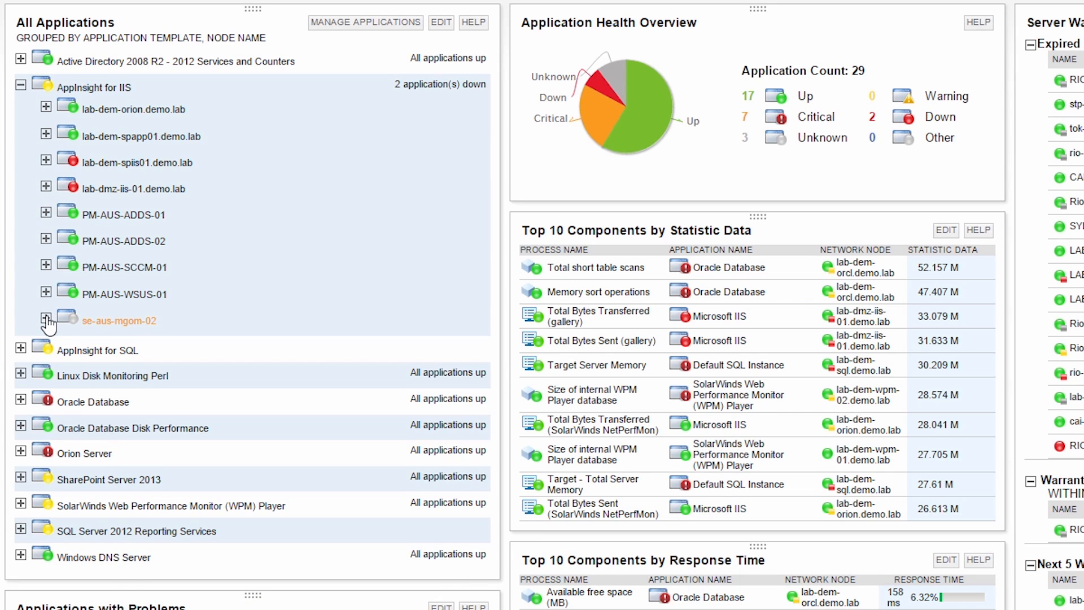
{"action": "left_click", "coordinate": [46, 319]}
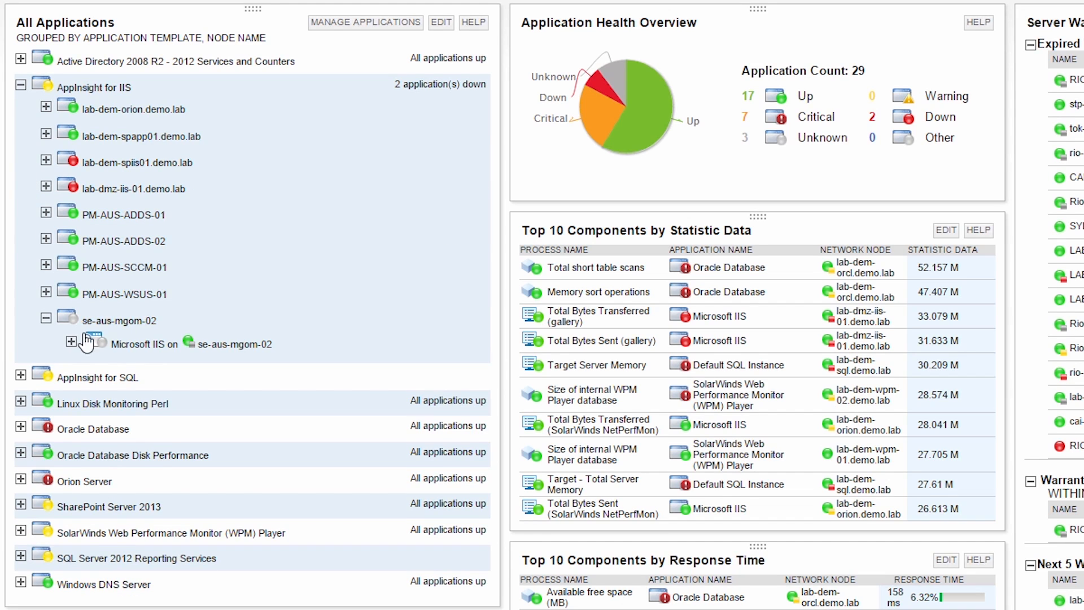
{"action": "left_click", "coordinate": [70, 342]}
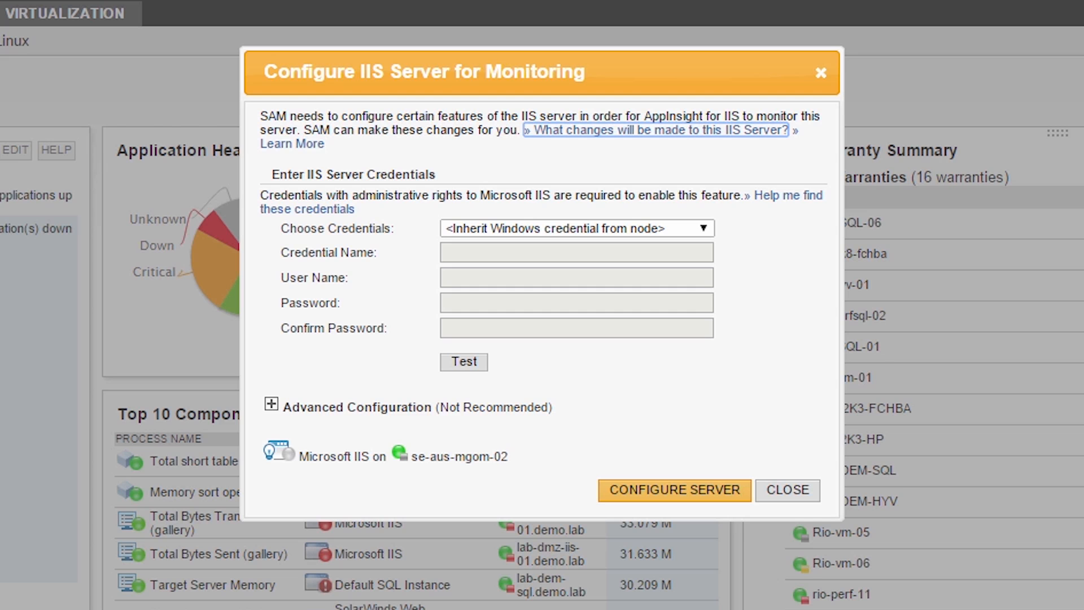
{"action": "mouse_move", "coordinate": [507, 355]}
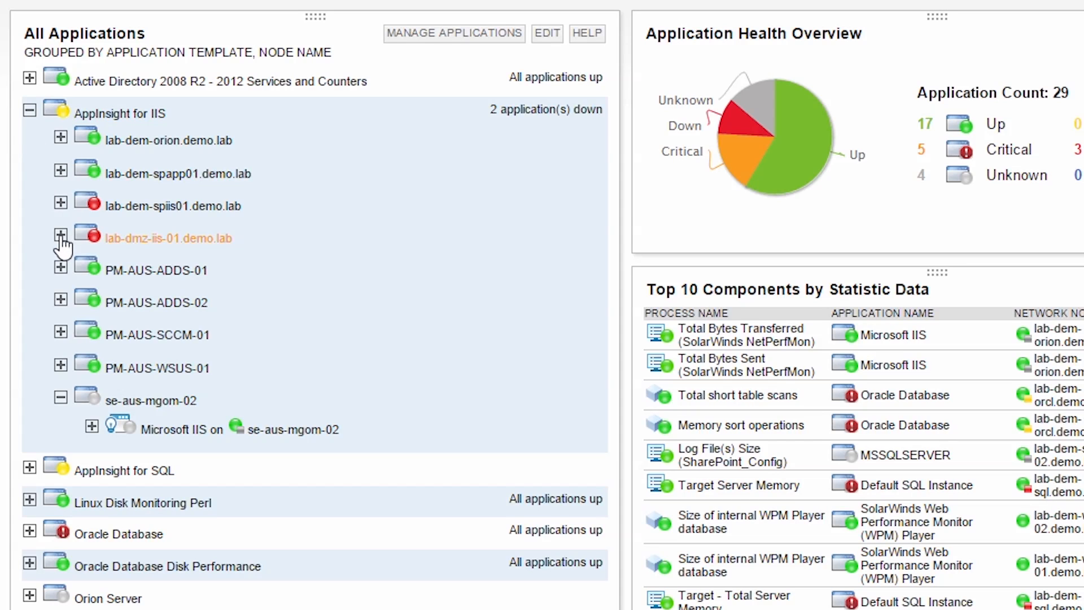
Expand lab-dmz-iis-01.demo.lab and view its Microsoft IIS application leading to the stopped dnn site
{"action": "left_click", "coordinate": [60, 235]}
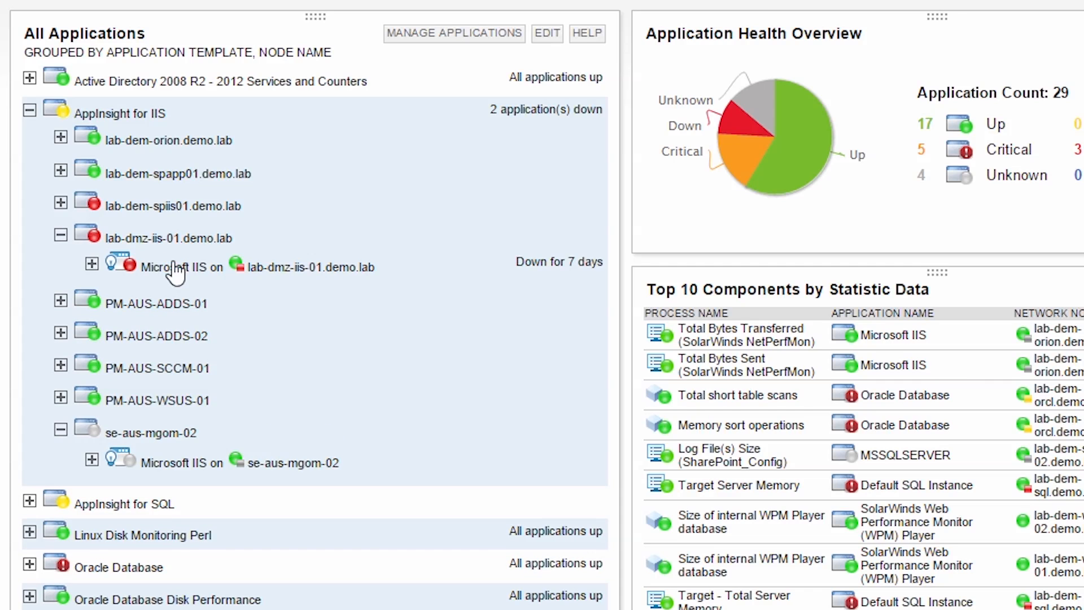
{"action": "left_click", "coordinate": [181, 268]}
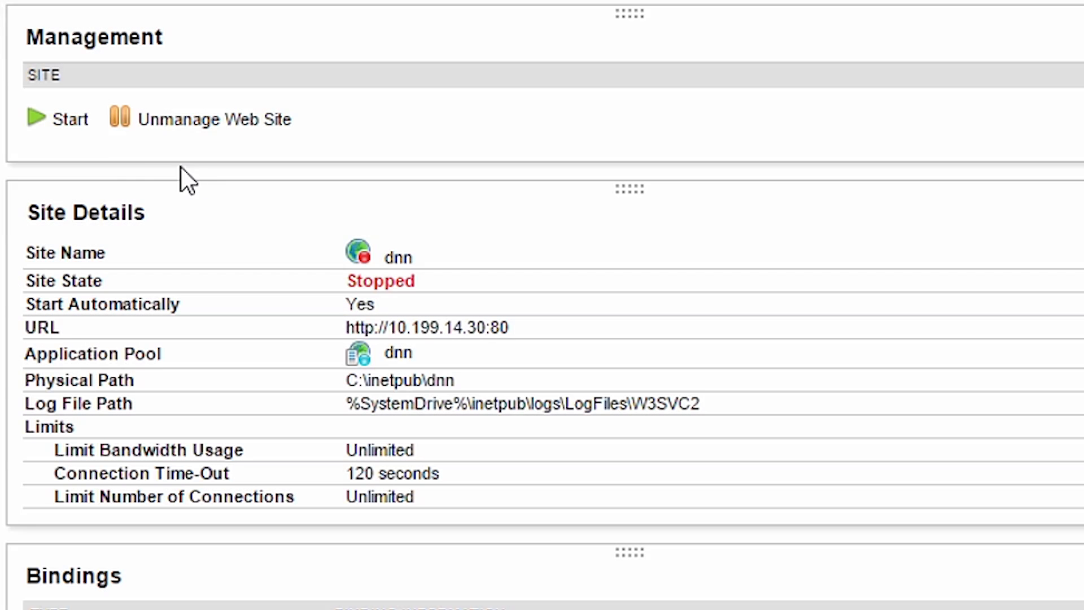
View another Microsoft IIS application's details dashboard with its Connections and Top 20 Page Requests
{"action": "left_click", "coordinate": [69, 119]}
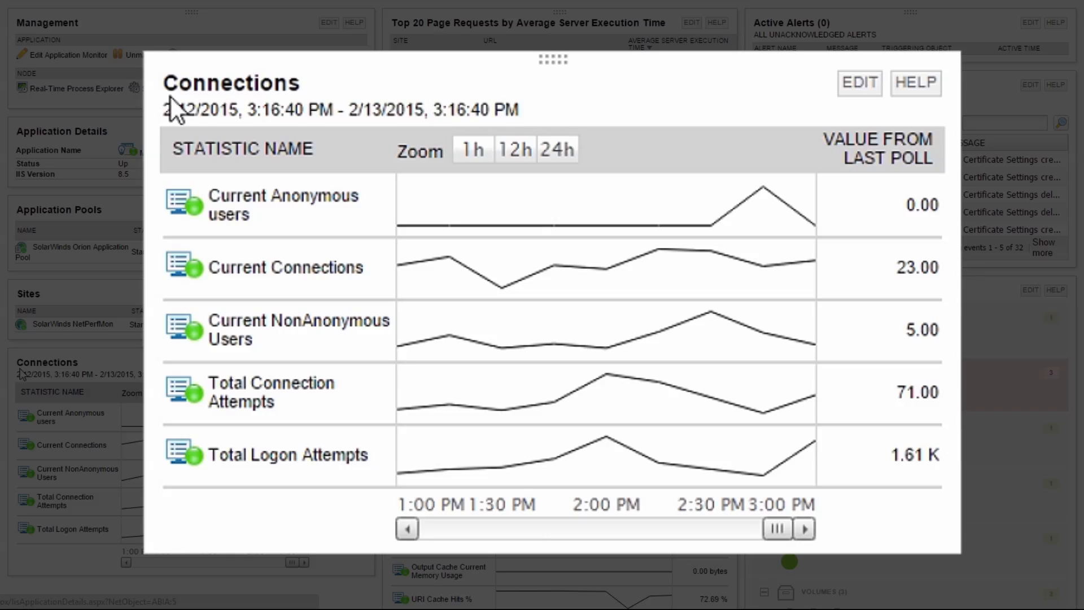
{"action": "mouse_move", "coordinate": [228, 214]}
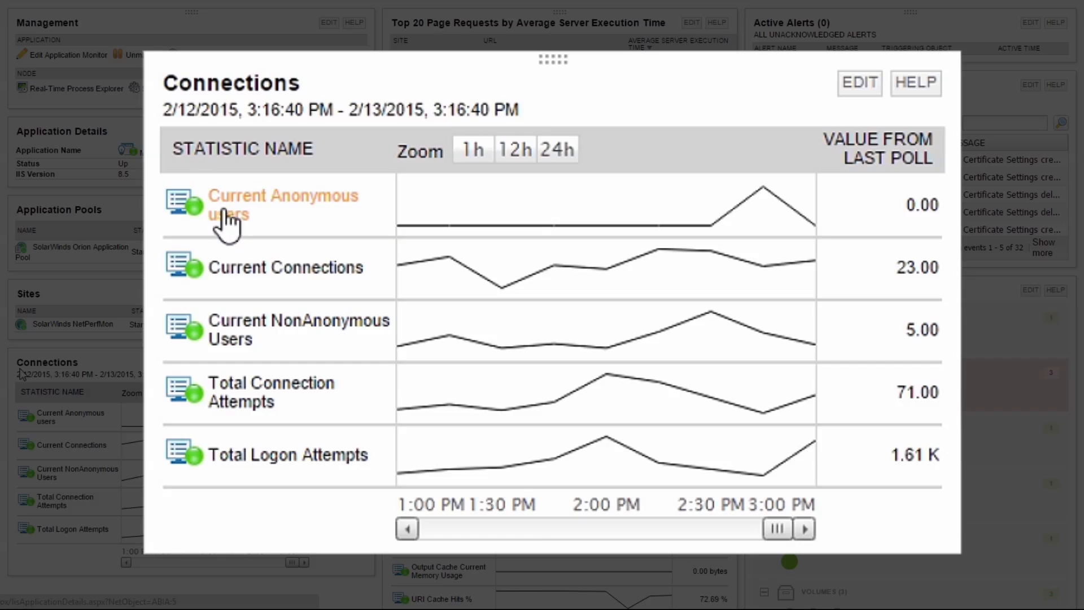
{"action": "left_click", "coordinate": [285, 267]}
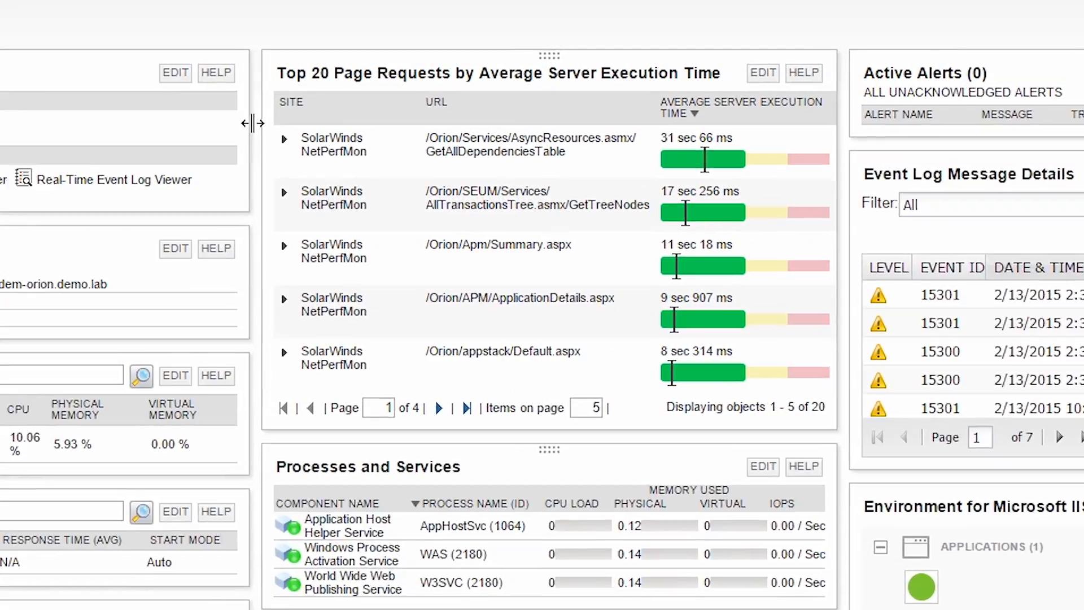
Expand the slowest page request, then view the SolarWinds Orion Application Pool's worker process and cache details
{"action": "left_click", "coordinate": [285, 138]}
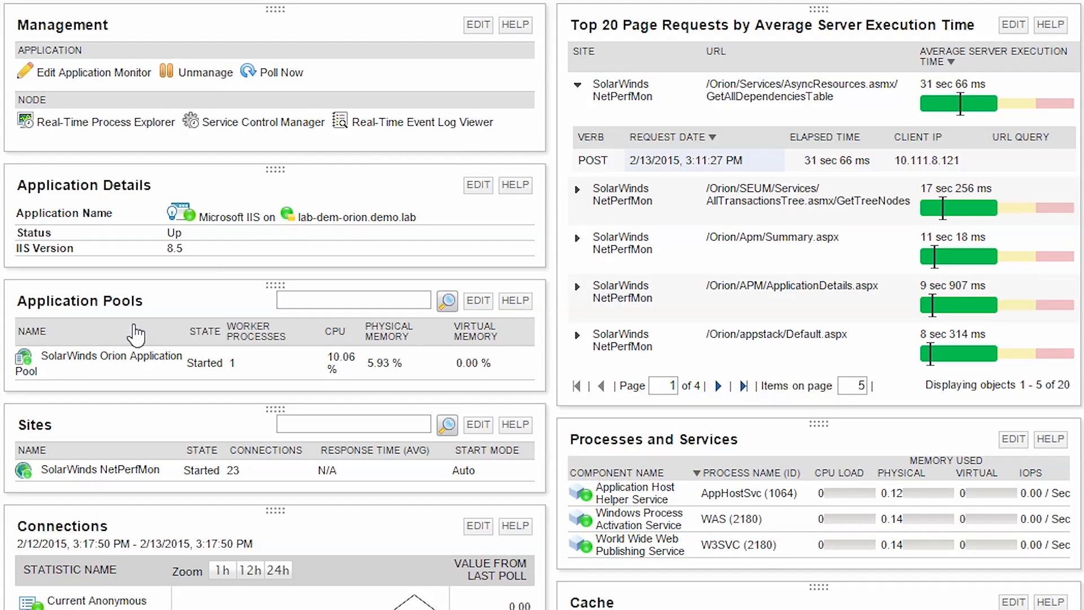
{"action": "left_click", "coordinate": [110, 356]}
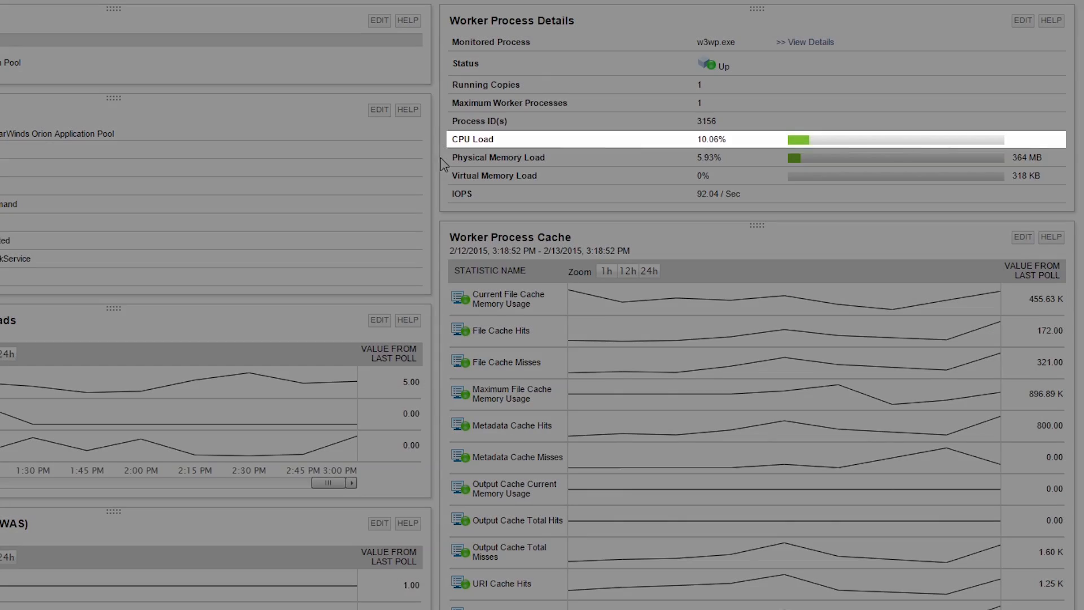
{"action": "mouse_move", "coordinate": [457, 234]}
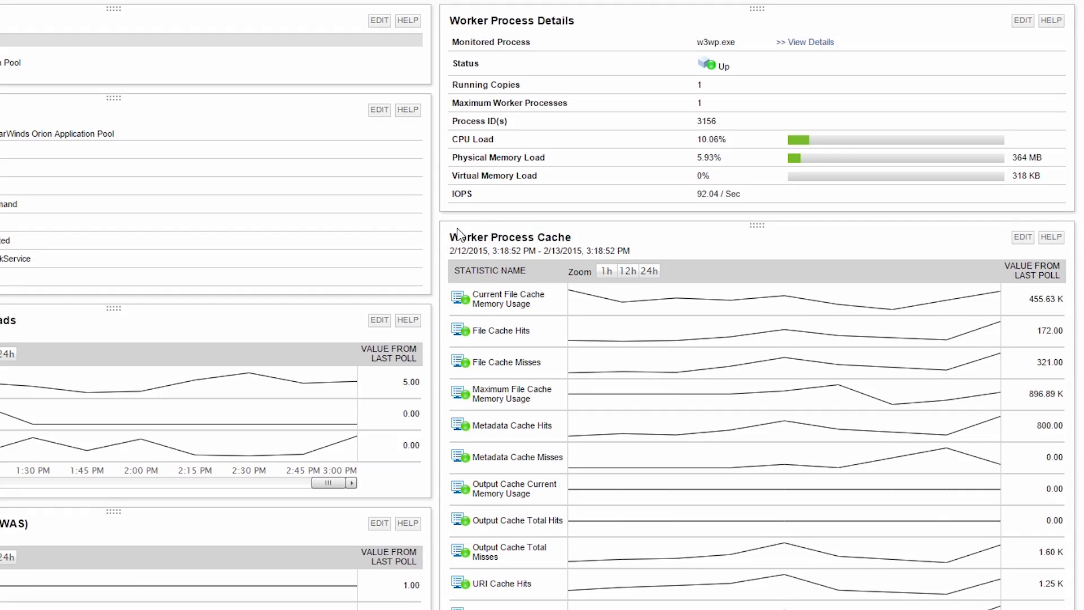
{"action": "scroll", "scroll_direction": "down", "scroll_amount": 3}
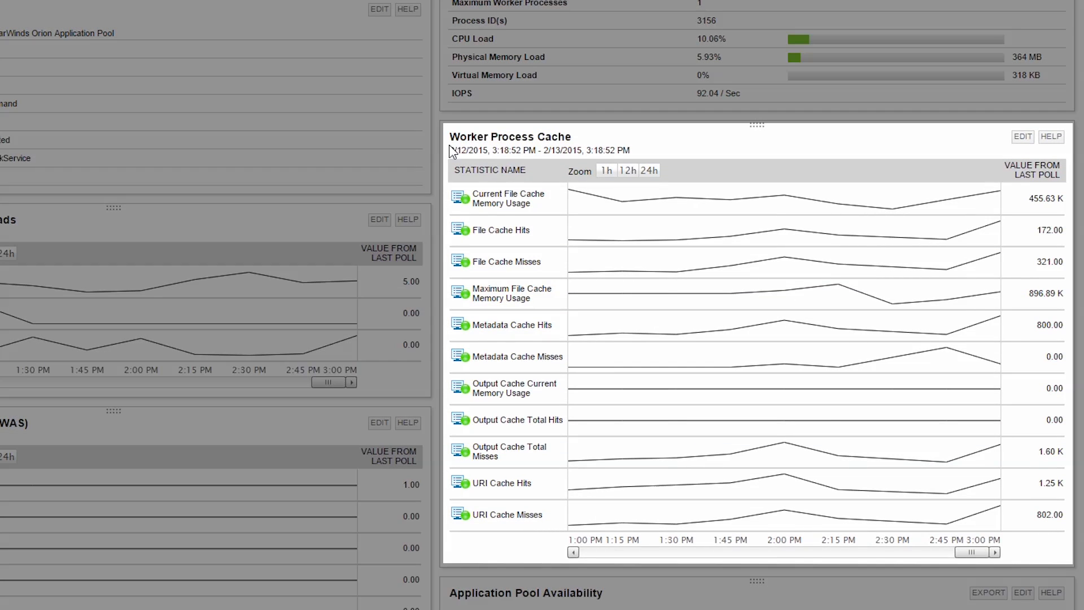